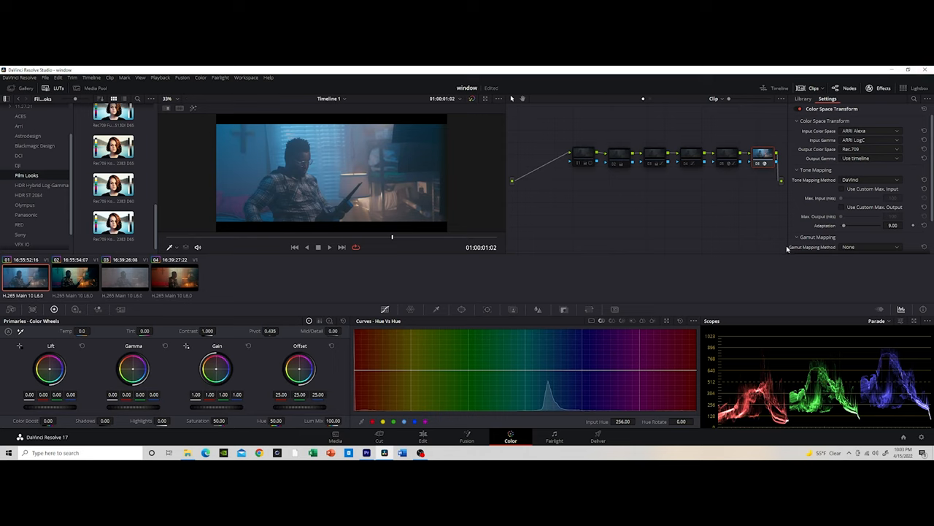
mouse_move(787, 248)
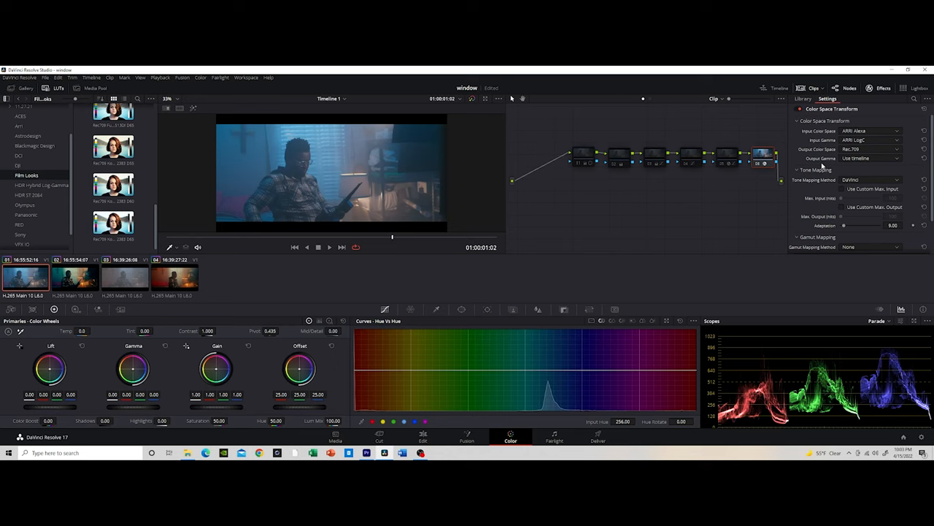
mouse_move(820, 166)
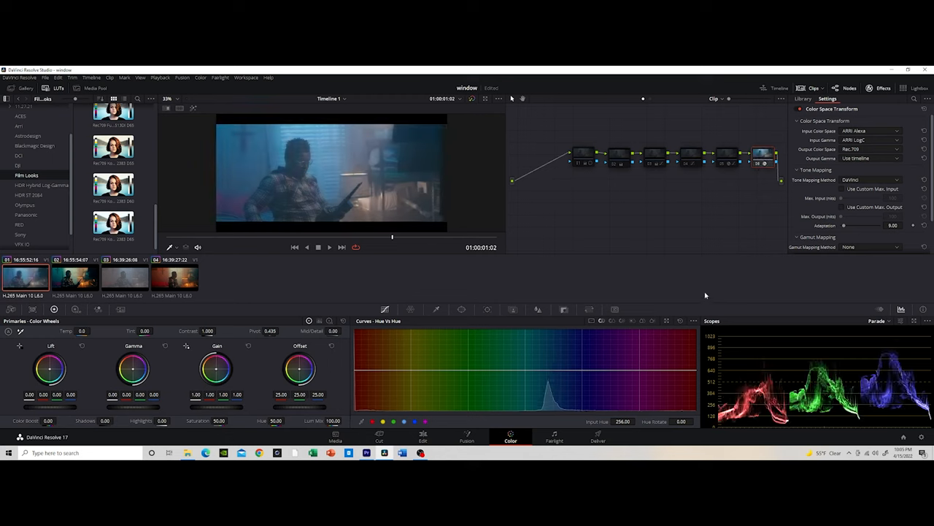
mouse_move(758, 111)
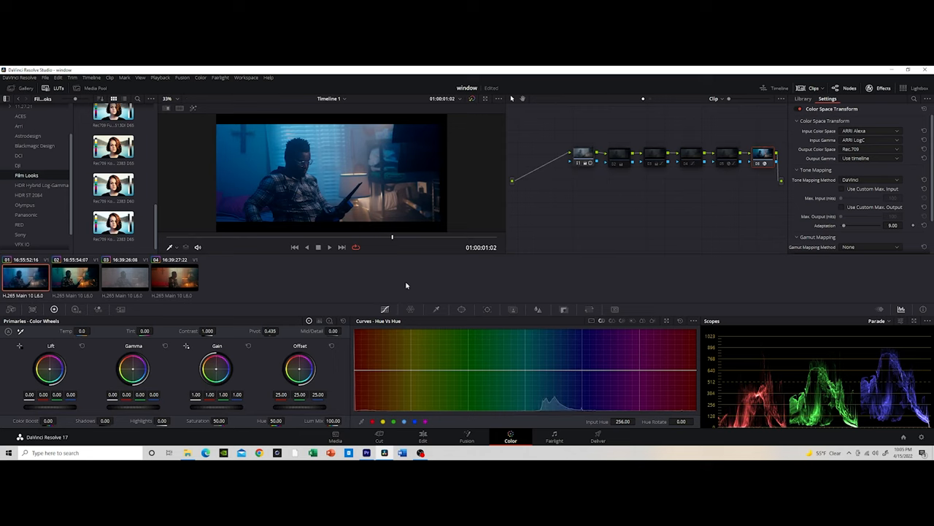
mouse_move(651, 322)
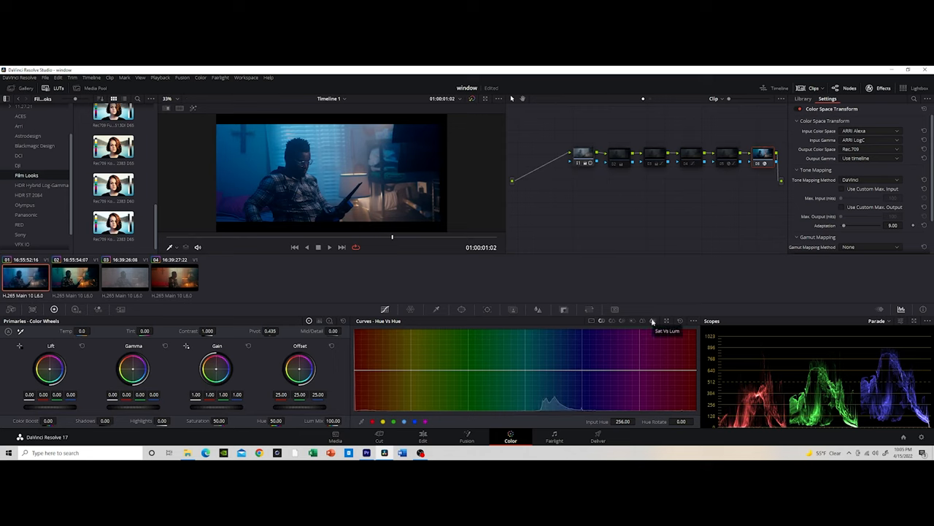
mouse_move(596, 184)
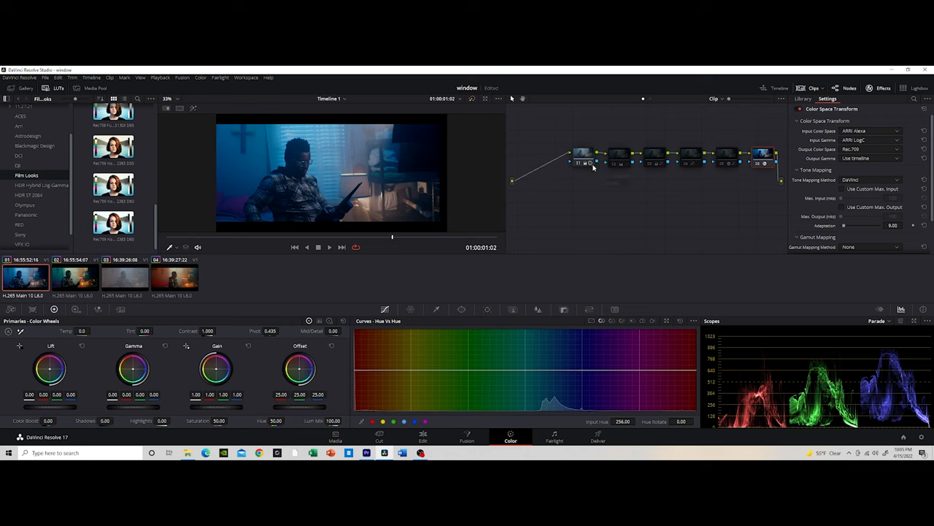
mouse_move(583, 155)
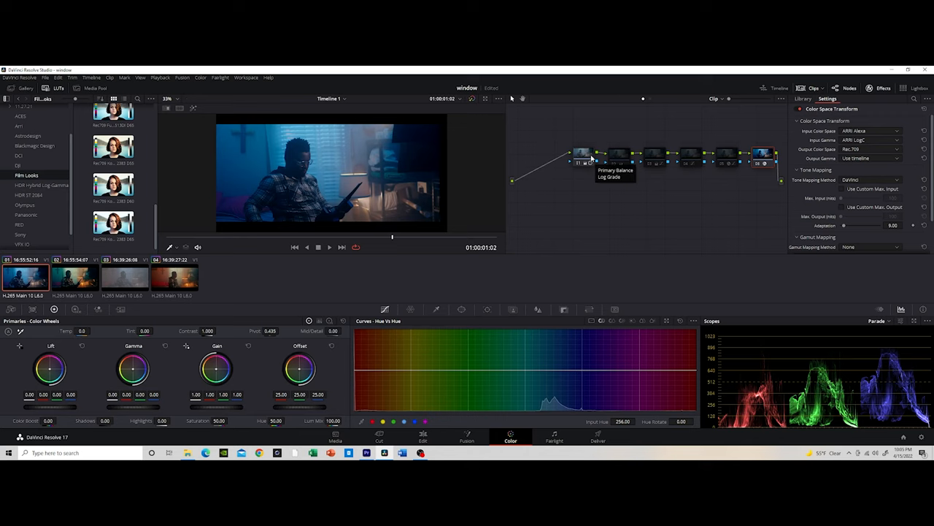
mouse_move(538, 202)
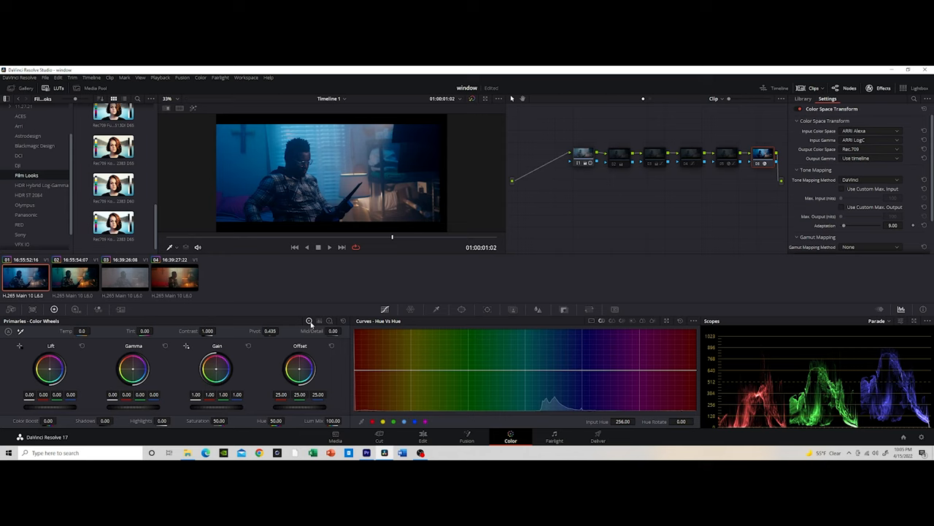
mouse_move(330, 327)
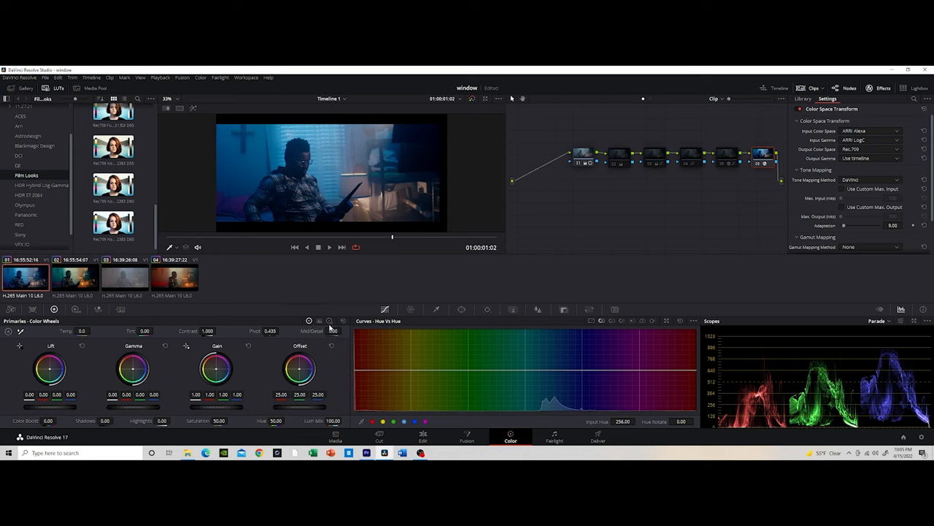
left_click(330, 321)
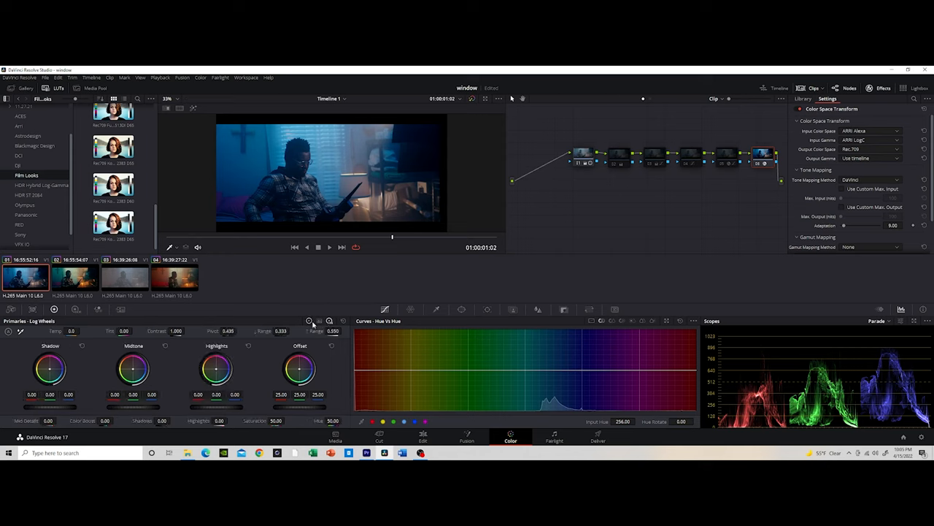
mouse_move(310, 322)
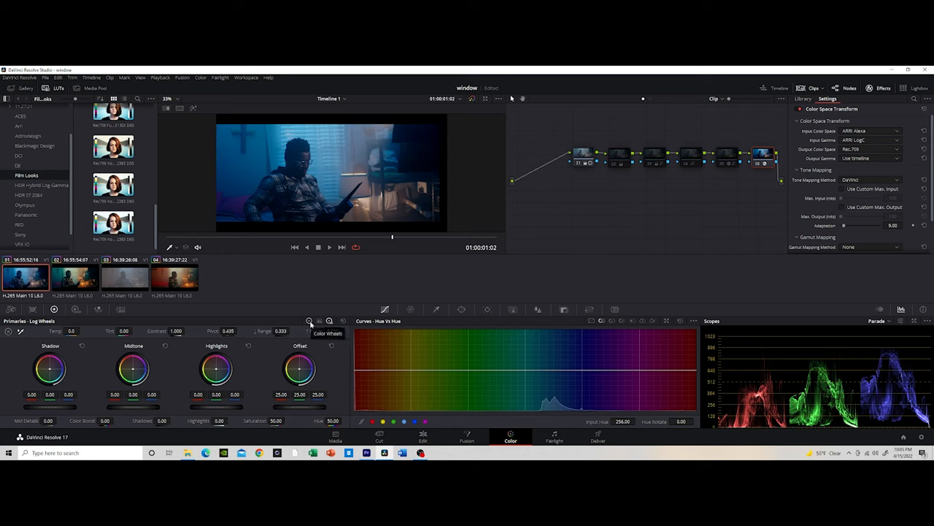
left_click(330, 321)
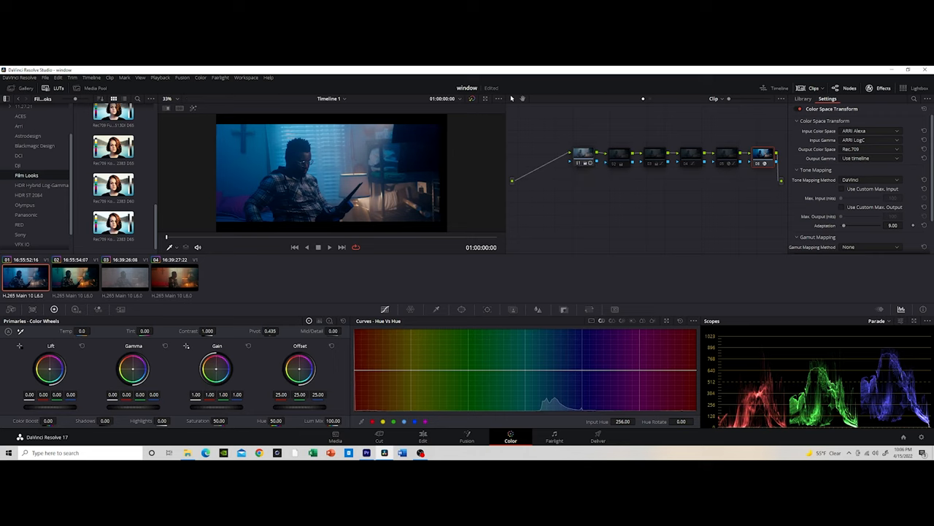
mouse_move(618, 158)
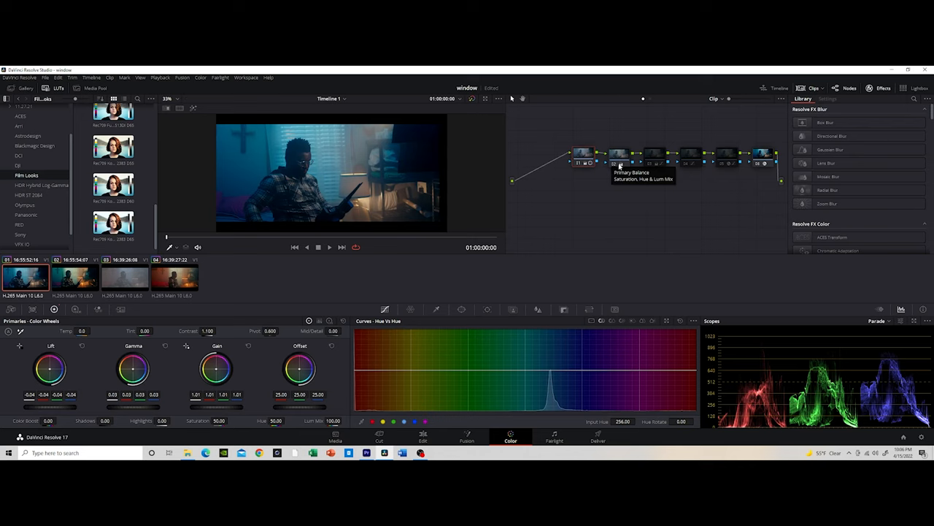
mouse_move(616, 168)
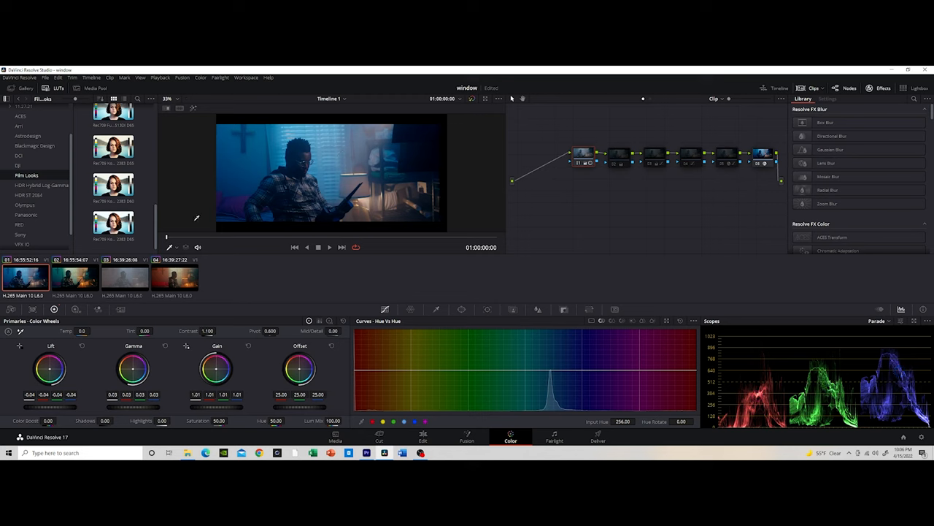
mouse_move(219, 107)
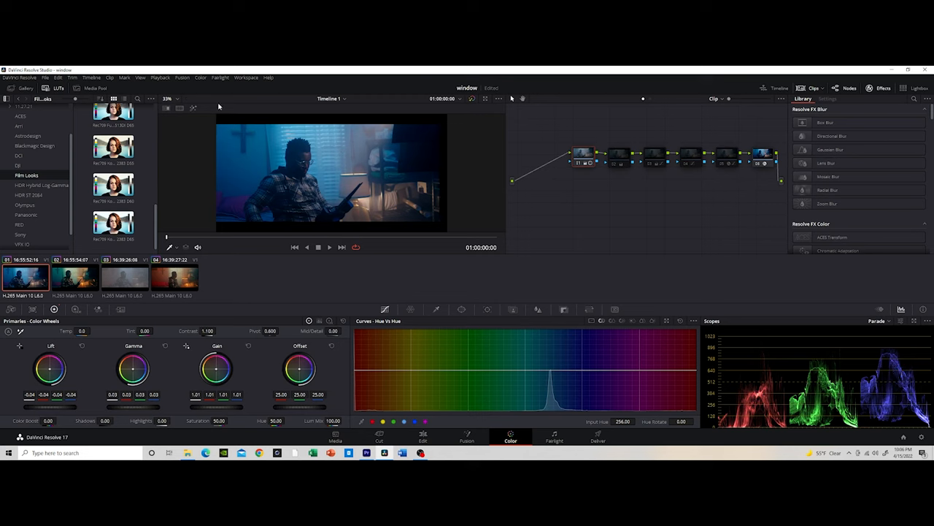
mouse_move(292, 182)
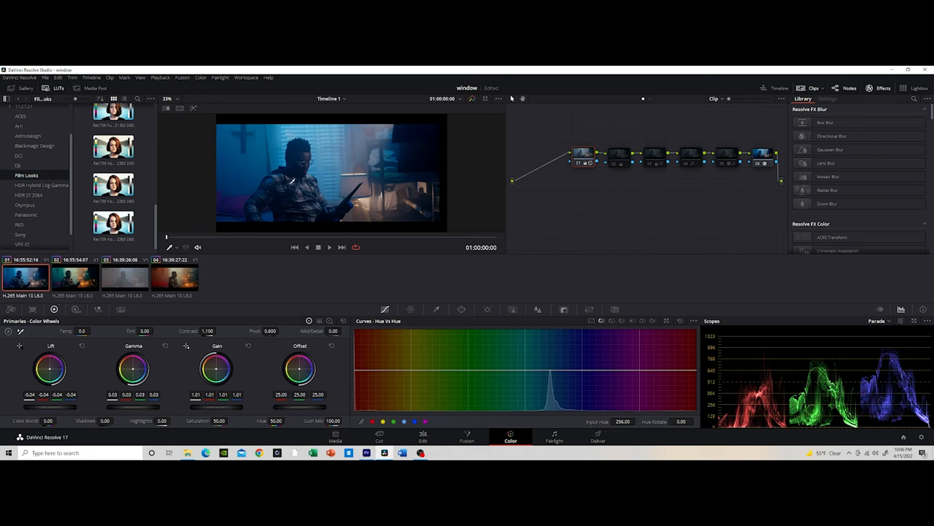
mouse_move(577, 170)
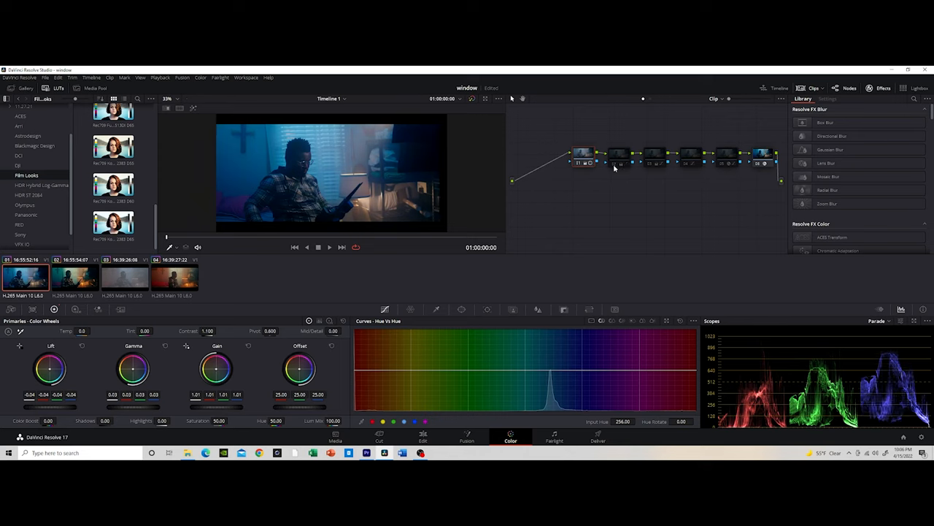
mouse_move(616, 169)
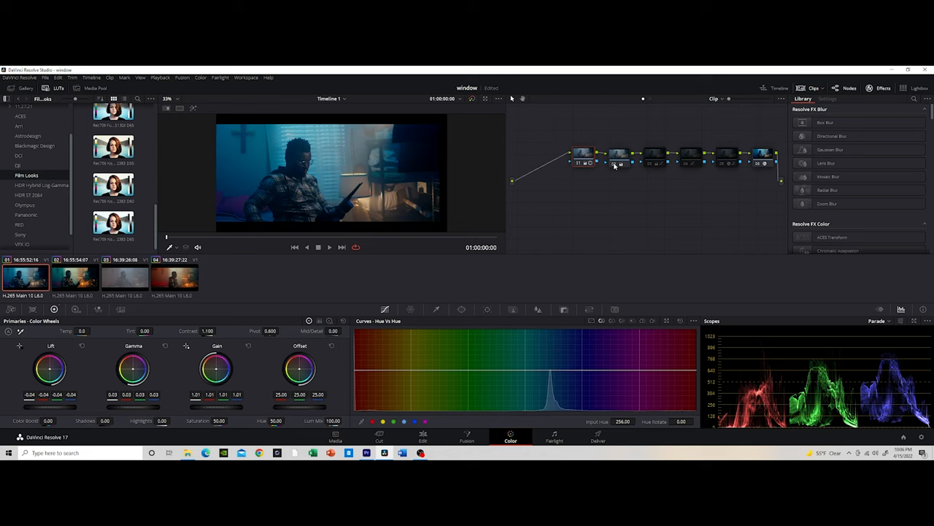
mouse_move(622, 166)
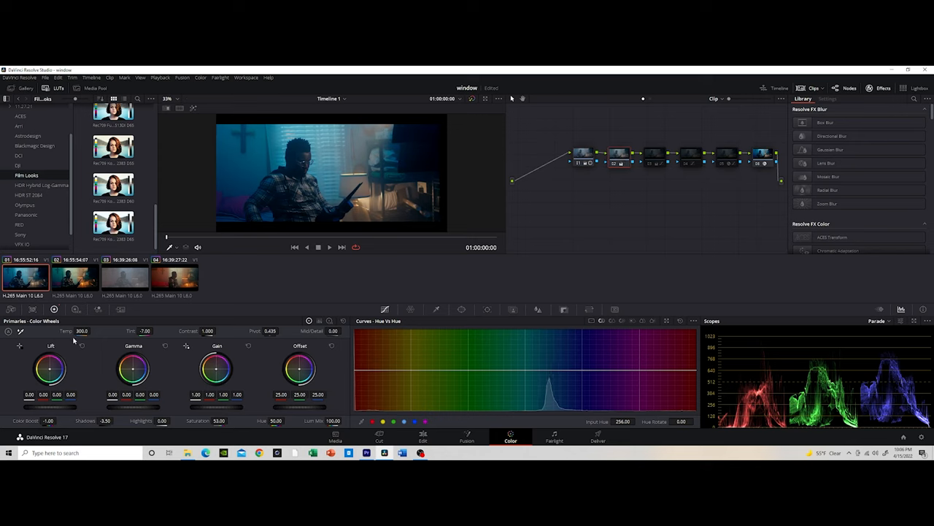
mouse_move(84, 341)
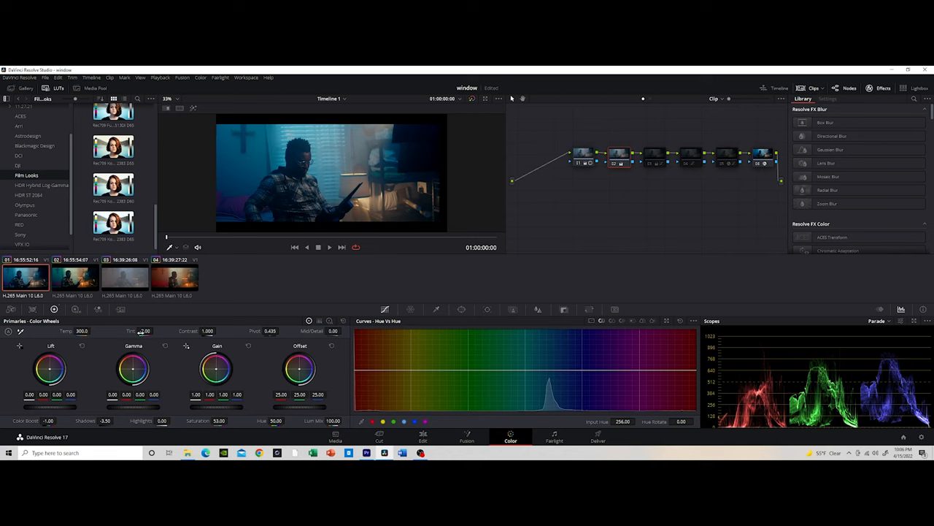
- Check the Log Wheels view of the warmed grade, then return to the standard Color Wheels
left_click(329, 322)
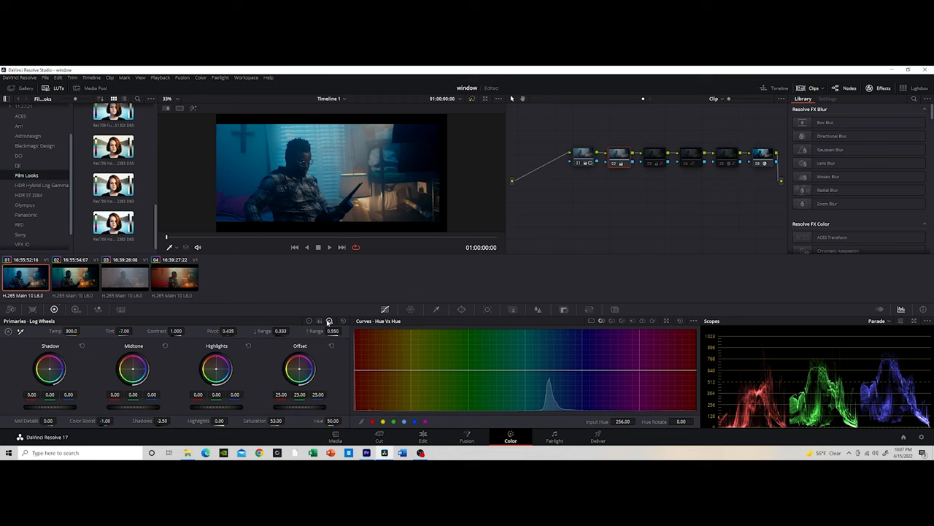
left_click(309, 322)
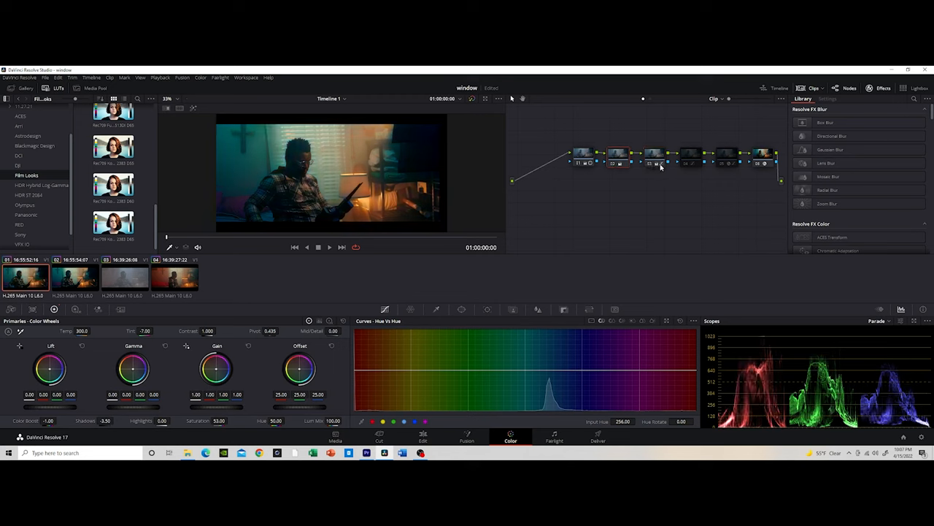
- Select the next serial node and switch its Primaries palette to Log Wheels (Shadow, Midtone, Highlight, Offset)
left_click(654, 155)
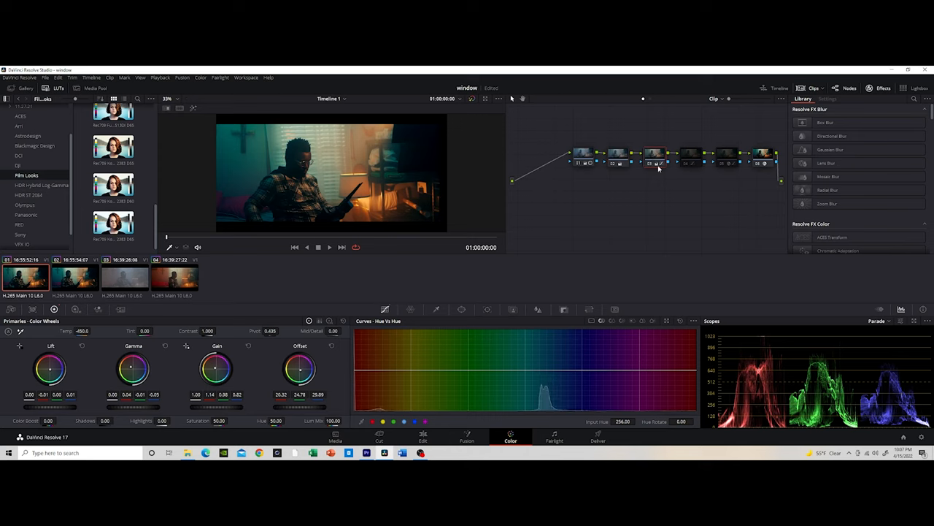
mouse_move(660, 166)
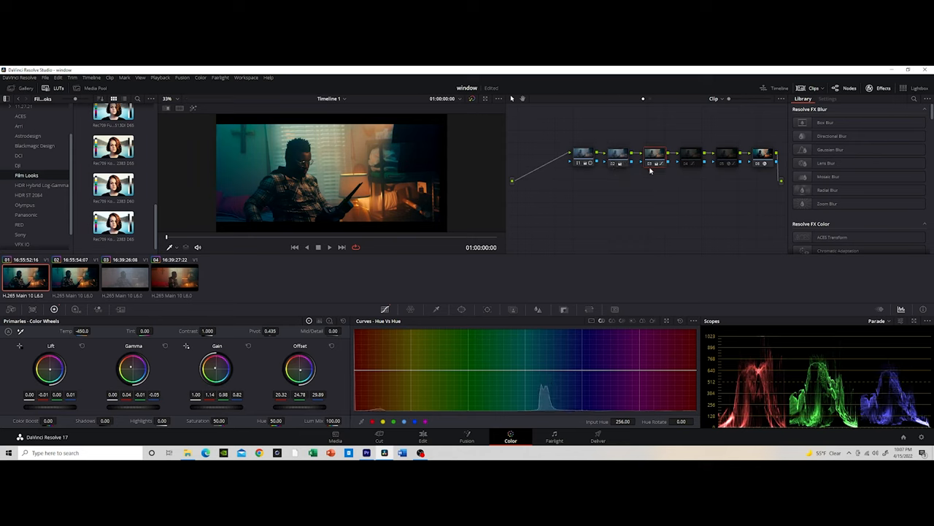
mouse_move(501, 191)
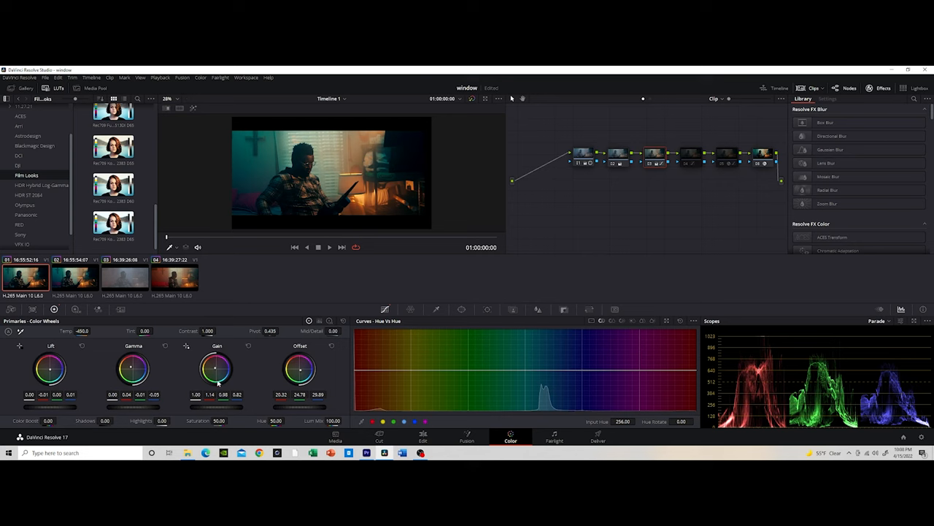
left_click(333, 344)
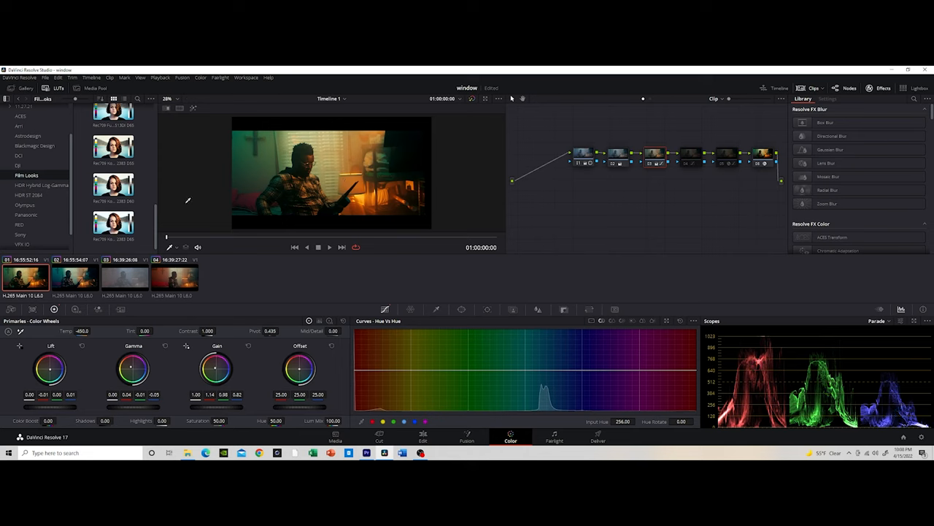
mouse_move(327, 159)
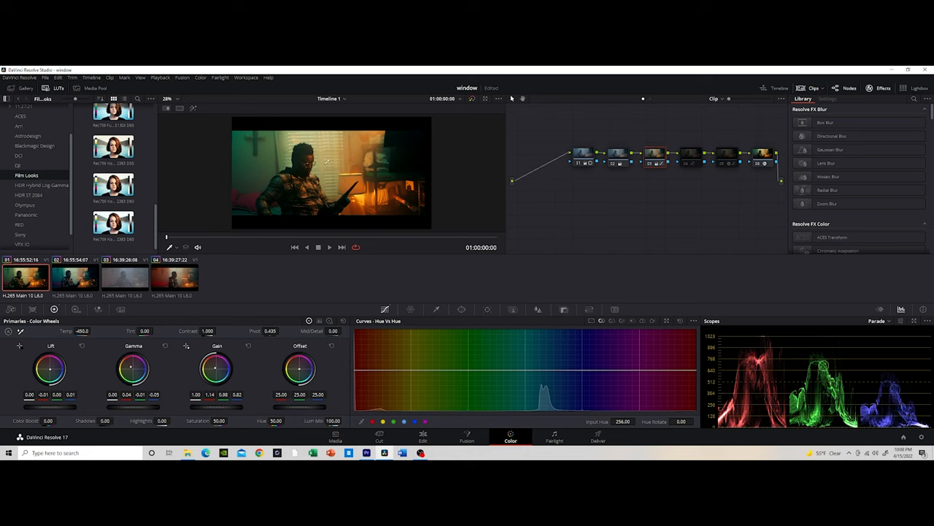
mouse_move(392, 224)
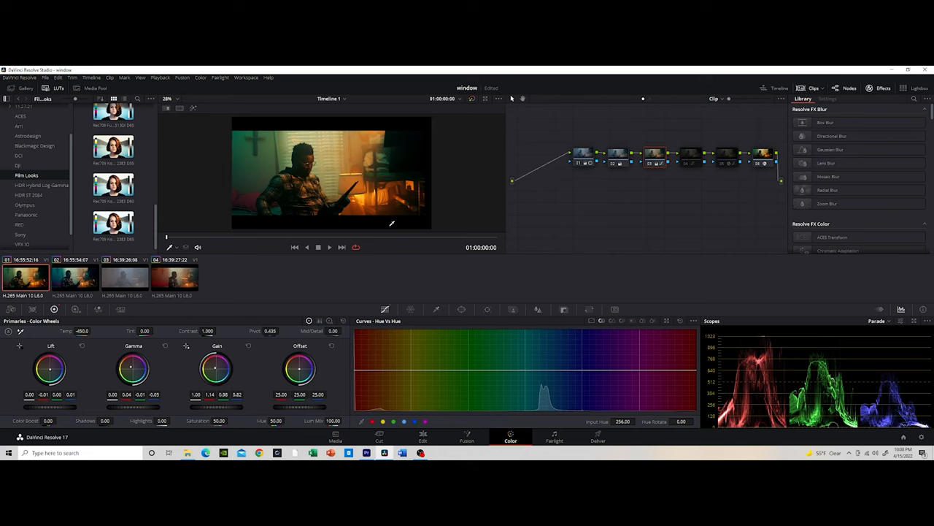
left_click(59, 77)
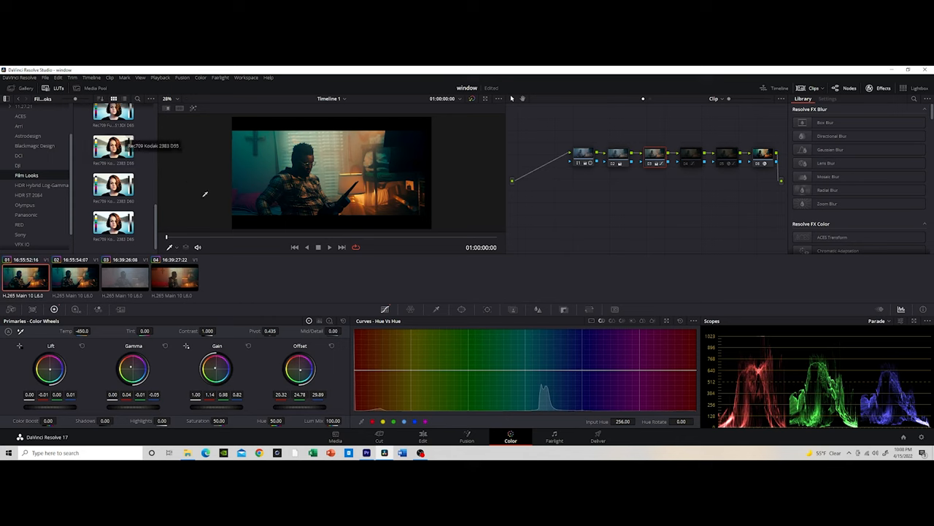
mouse_move(377, 184)
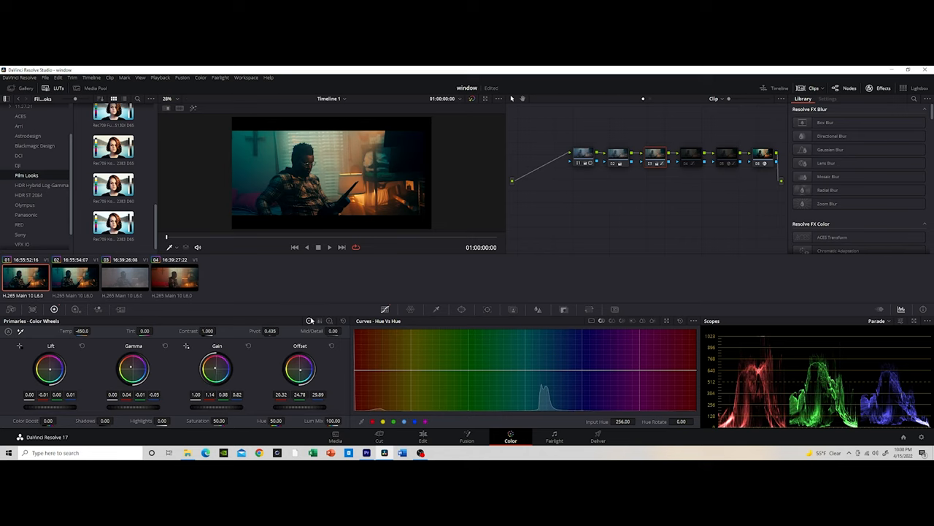
mouse_move(309, 321)
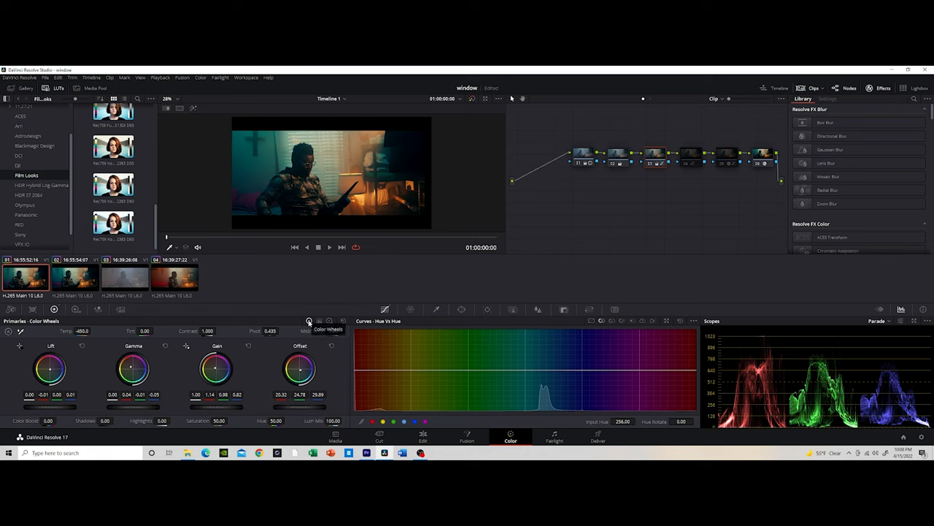
mouse_move(216, 371)
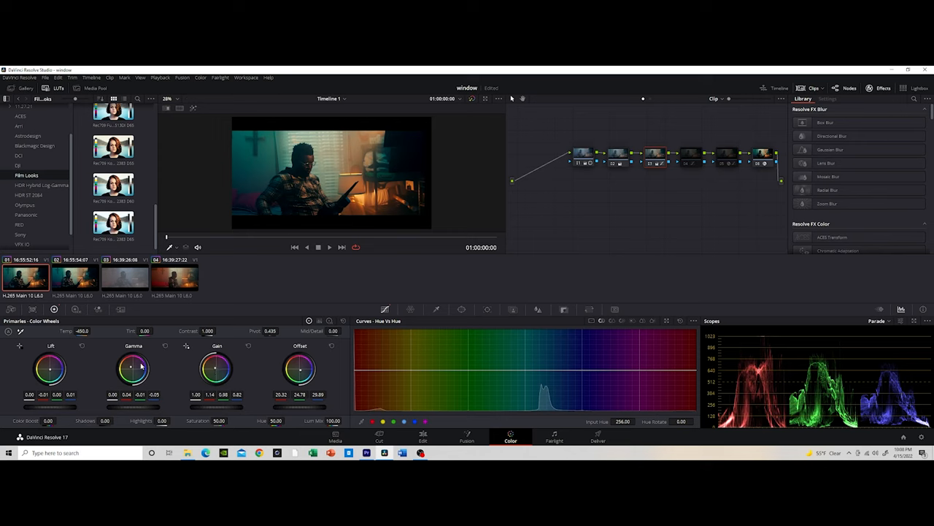
mouse_move(129, 372)
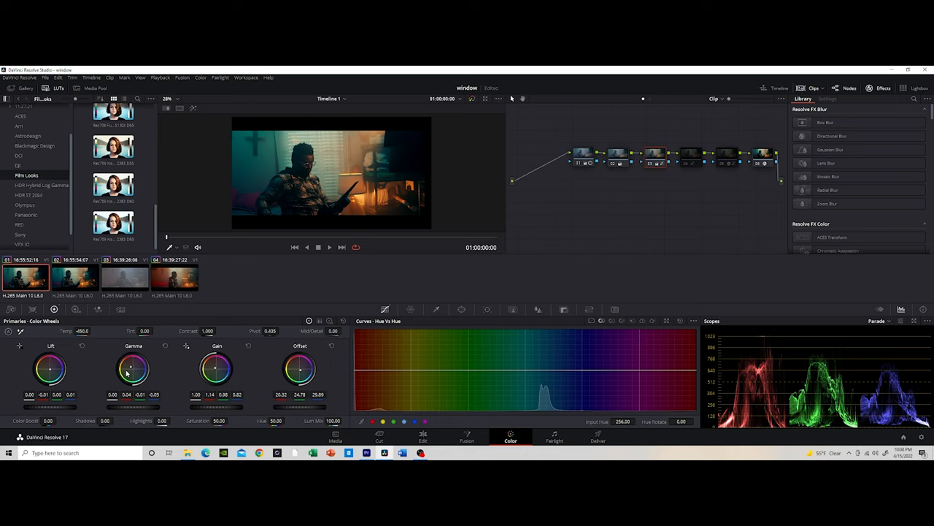
mouse_move(71, 377)
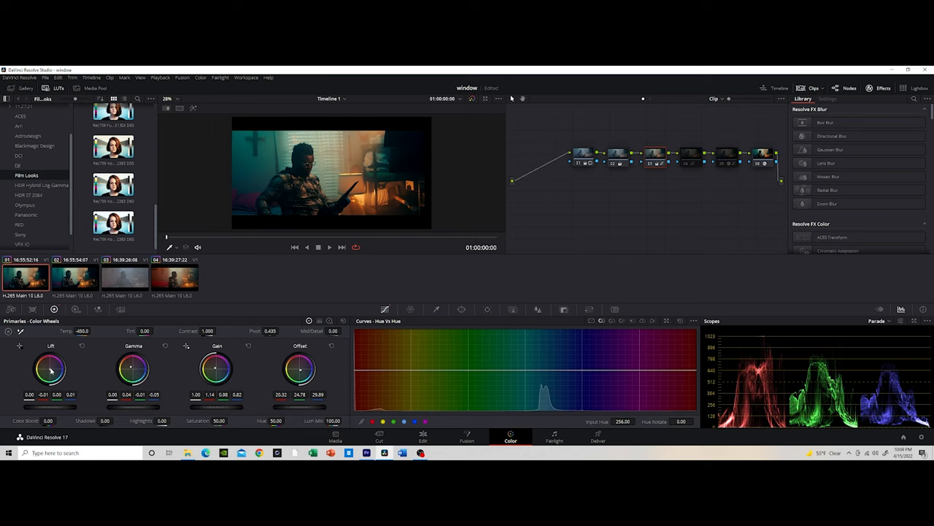
mouse_move(51, 382)
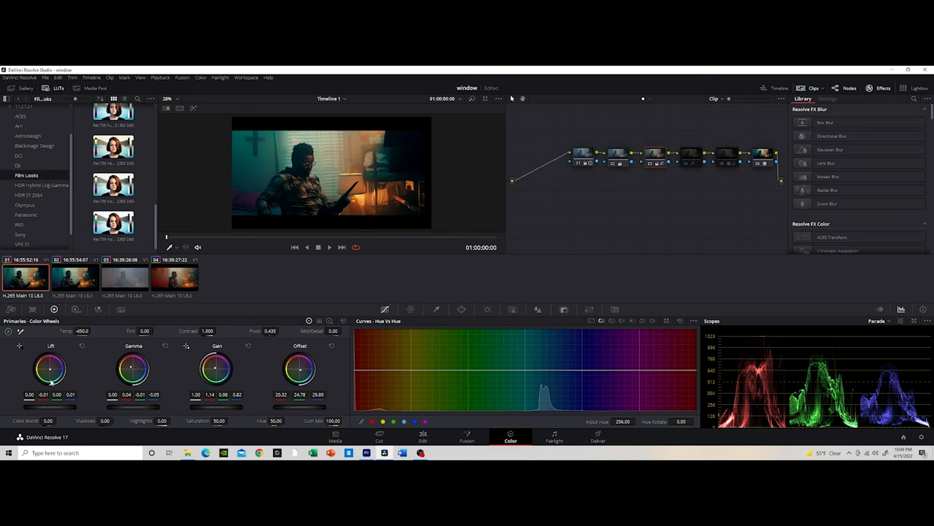
mouse_move(76, 352)
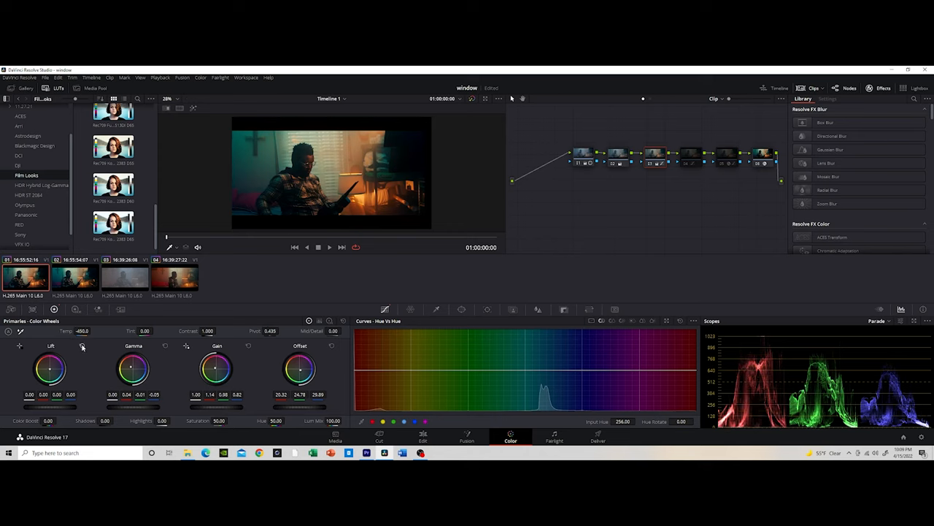
mouse_move(85, 358)
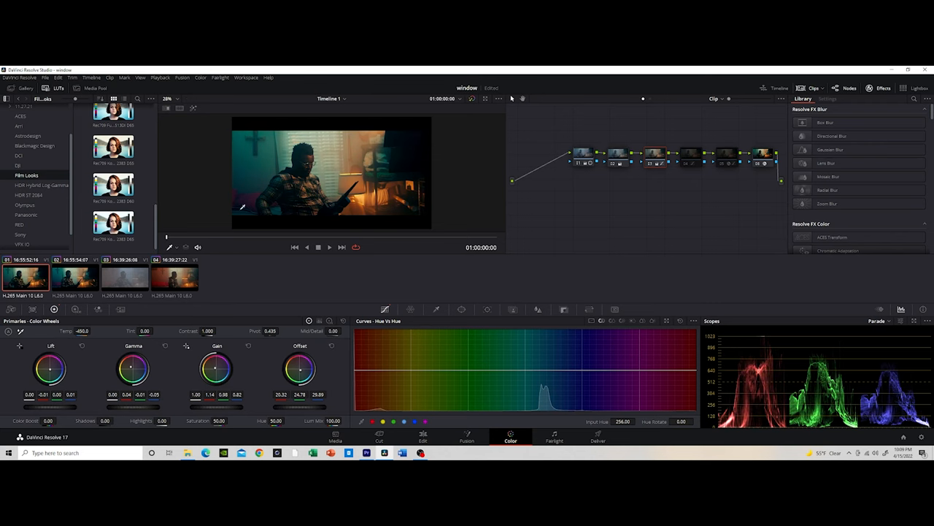
left_click(80, 452)
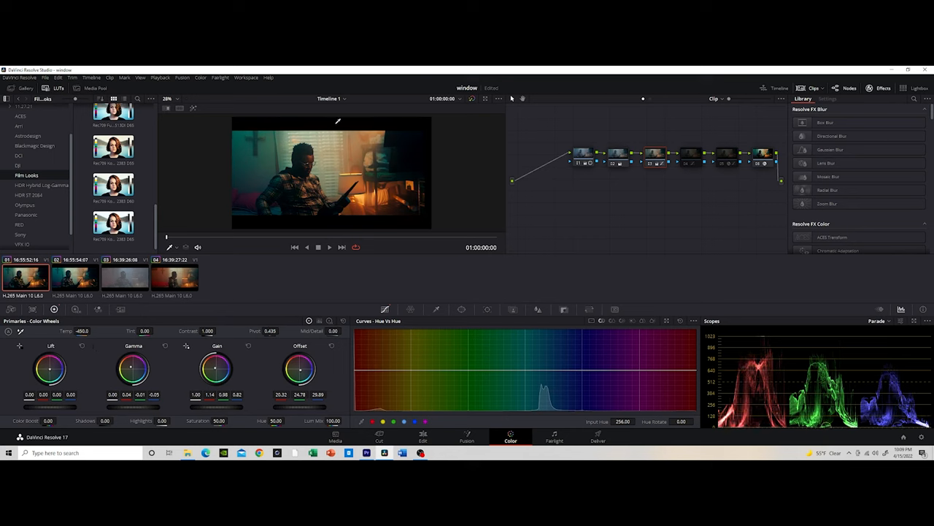
mouse_move(514, 163)
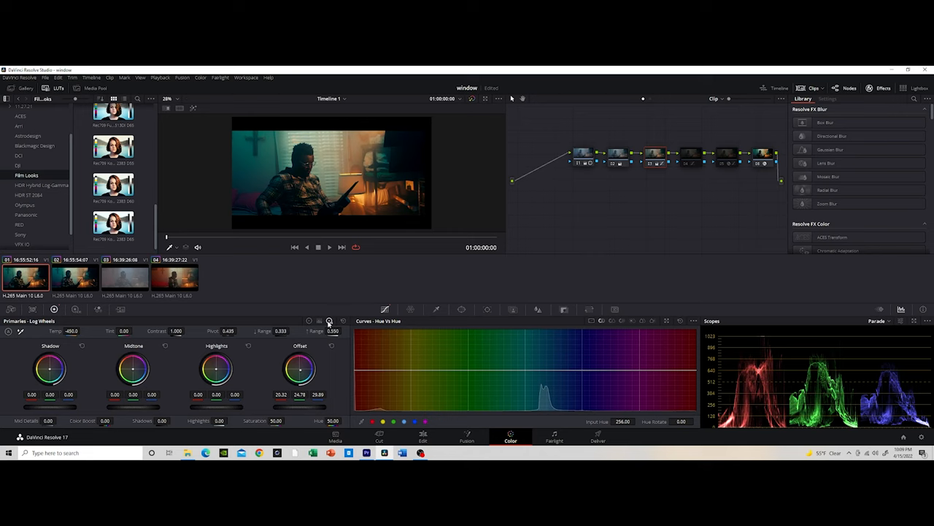
mouse_move(306, 374)
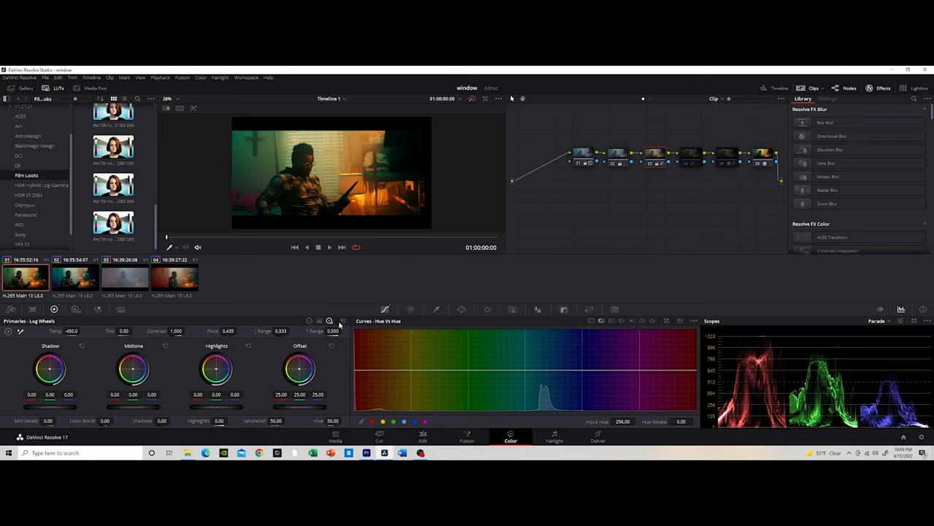
left_click(330, 321)
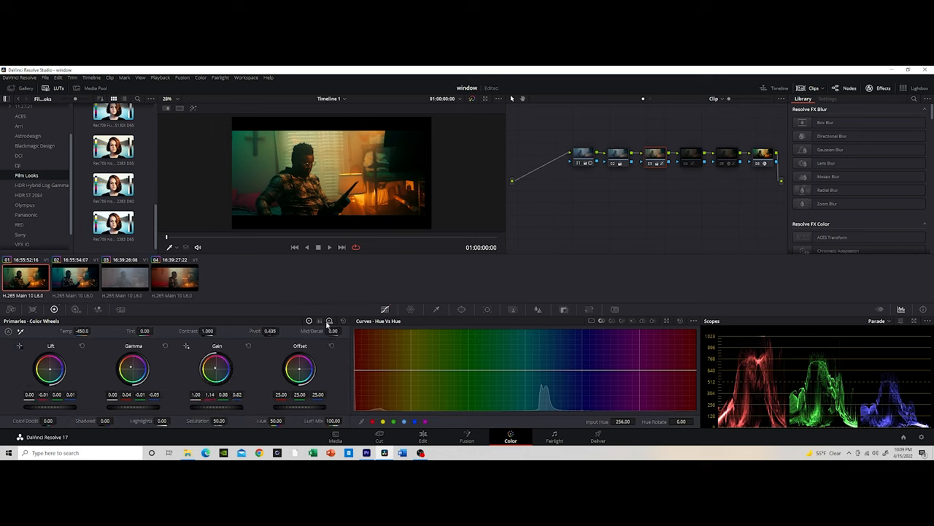
left_click(329, 321)
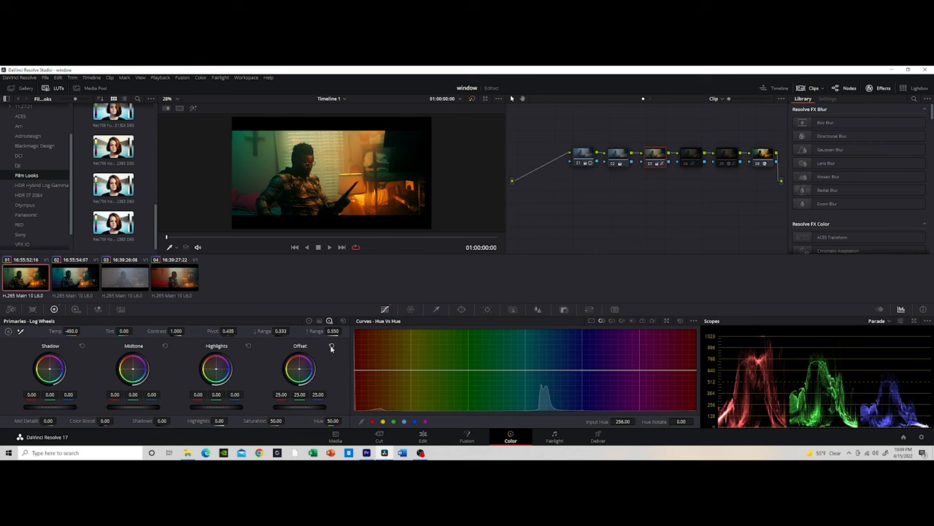
left_click(57, 78)
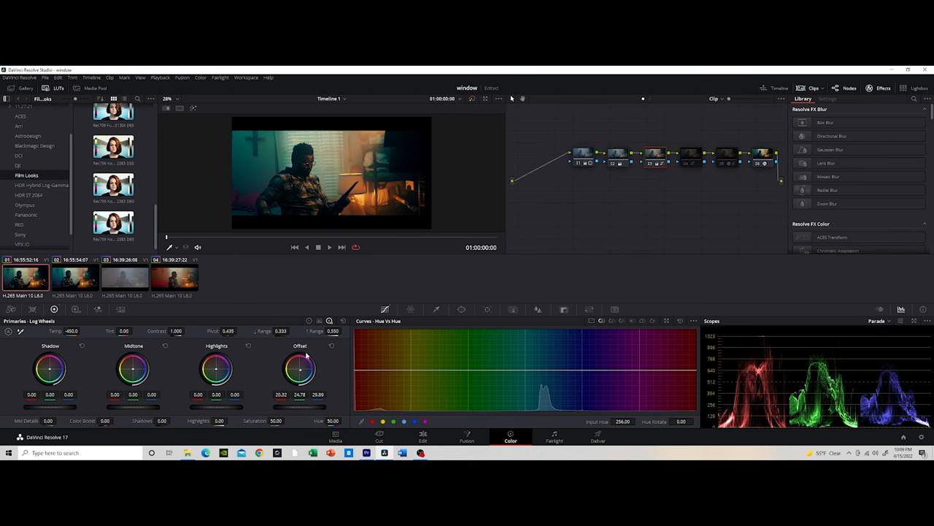
left_click(310, 321)
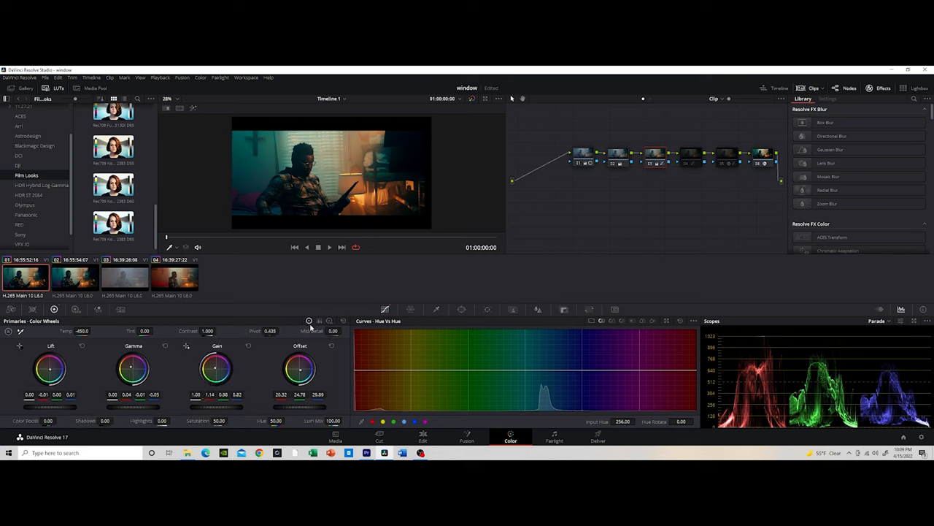
left_click(330, 321)
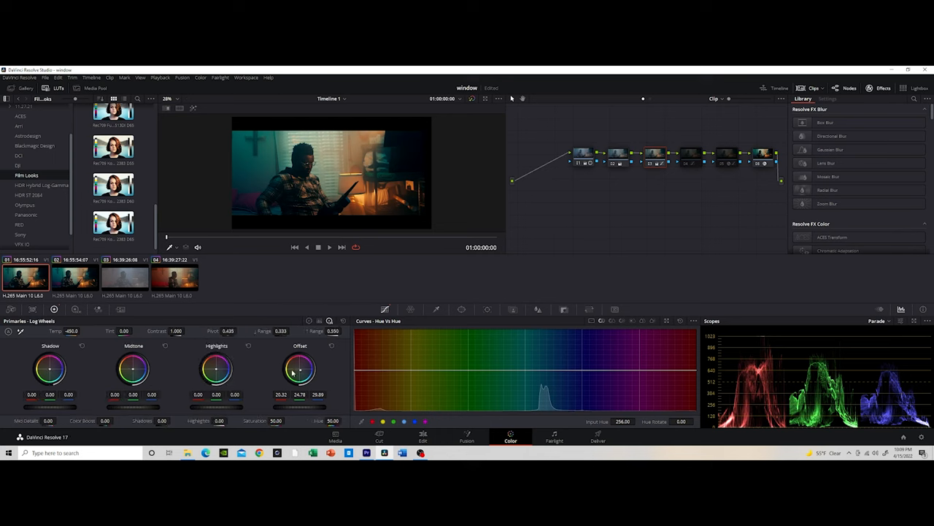
mouse_move(262, 201)
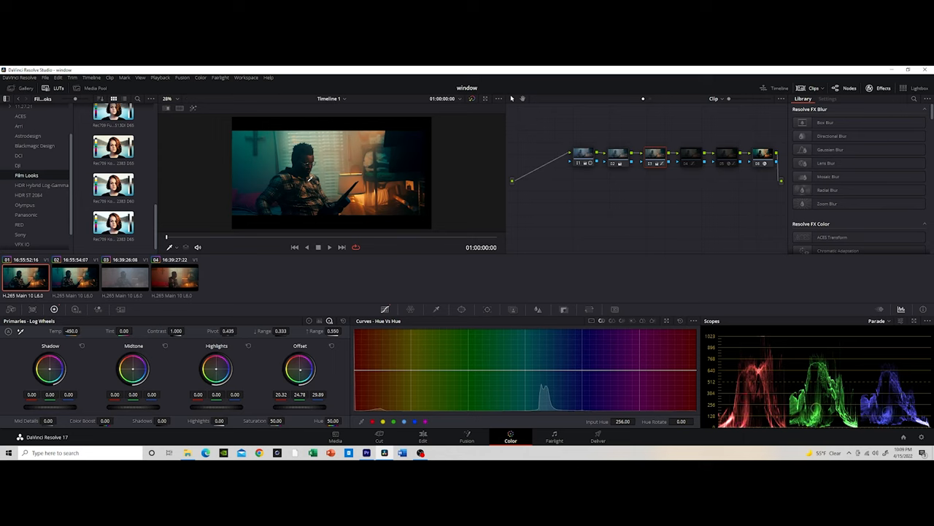
mouse_move(598, 327)
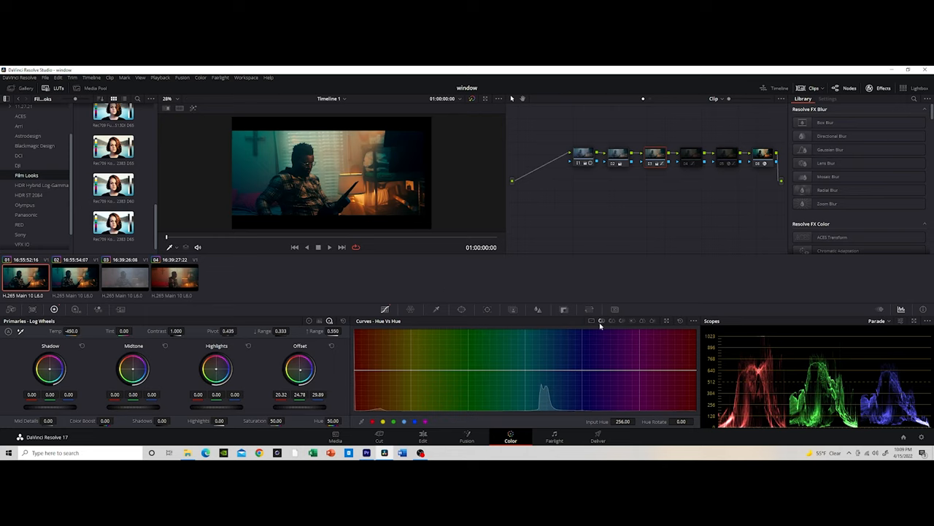
- Add a control point to the lower half of the node's custom luma curve
left_click(592, 321)
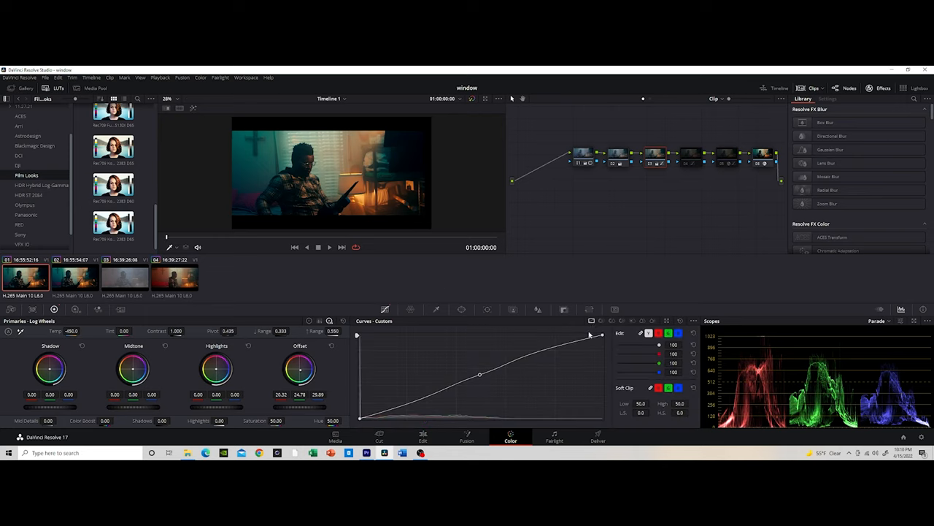
mouse_move(580, 342)
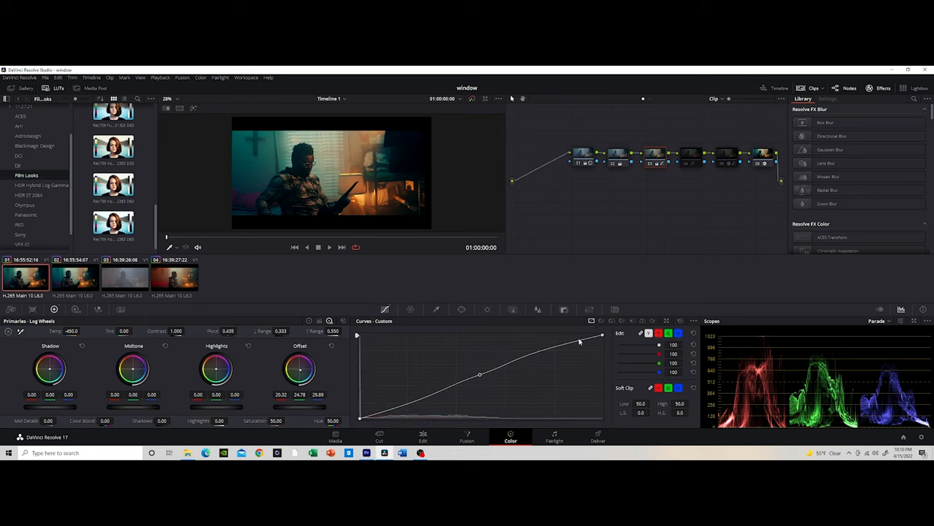
left_click(693, 321)
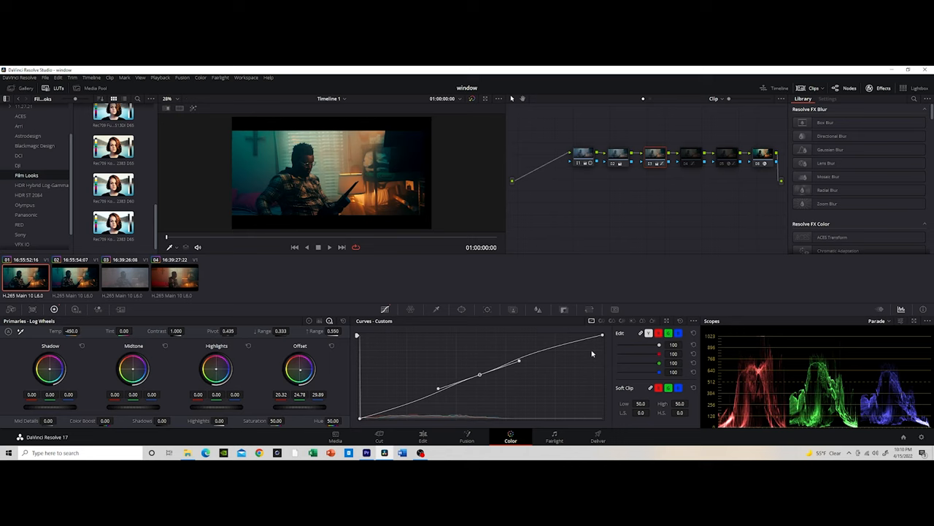
mouse_move(537, 374)
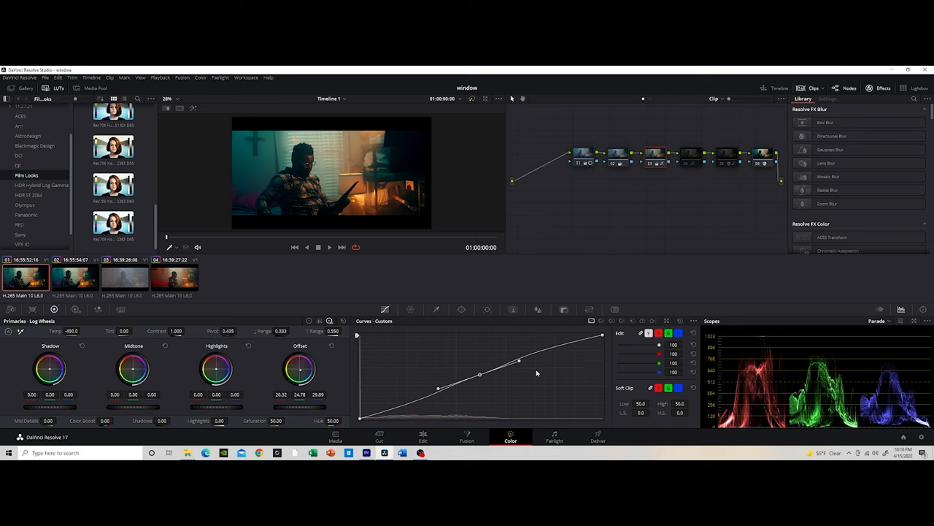
mouse_move(388, 152)
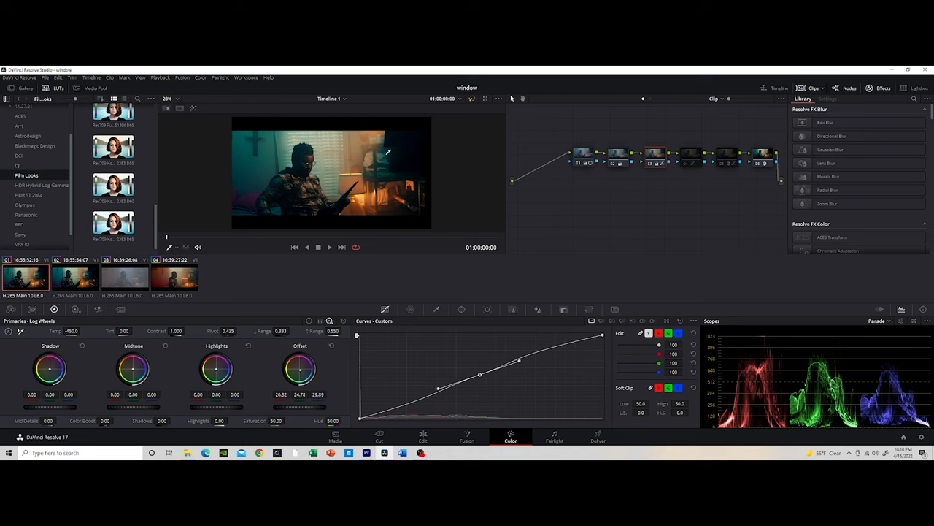
mouse_move(217, 135)
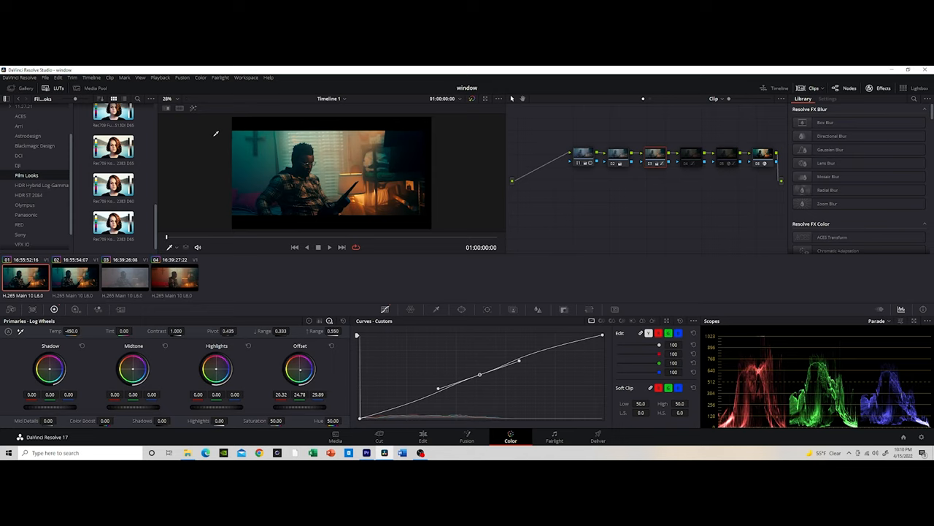
mouse_move(257, 271)
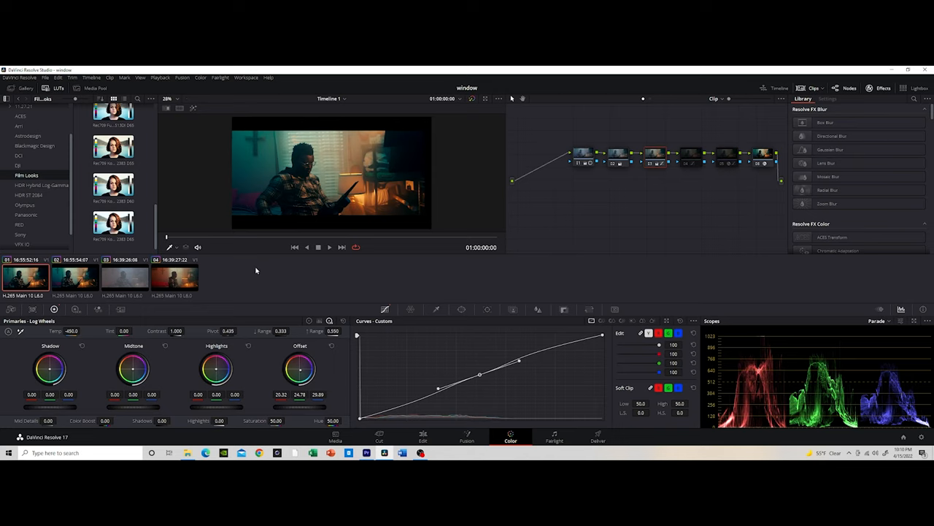
mouse_move(610, 330)
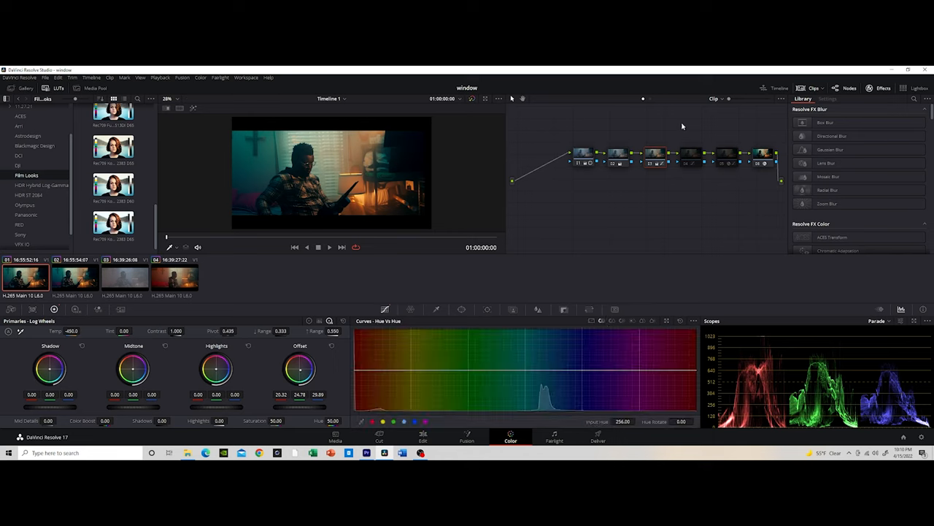
mouse_move(438, 278)
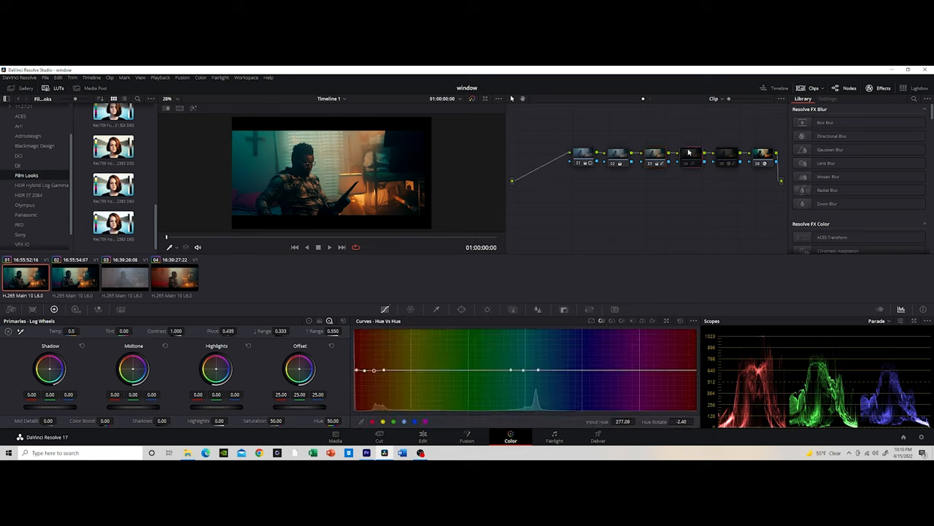
- Add points on the Hue vs Hue curve, then lift saturation of the red-orange hues on Hue vs Sat
left_click(689, 155)
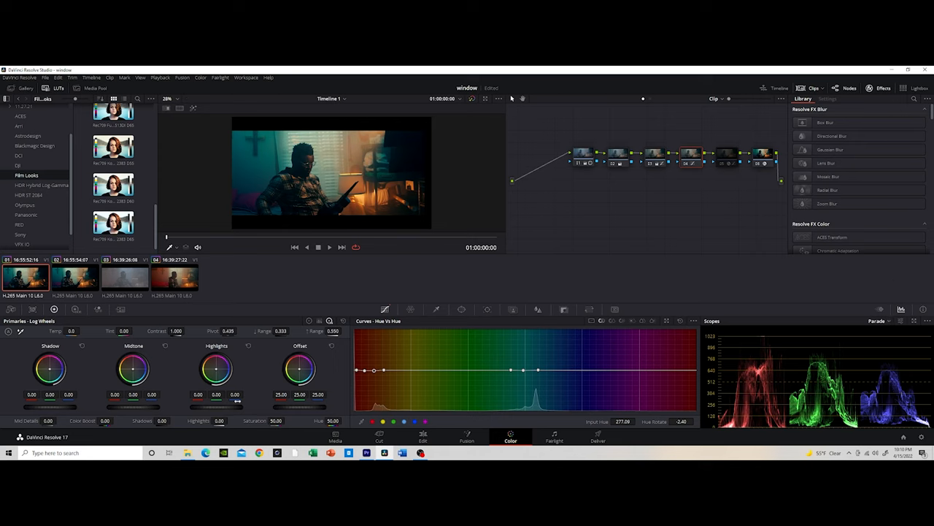
mouse_move(289, 425)
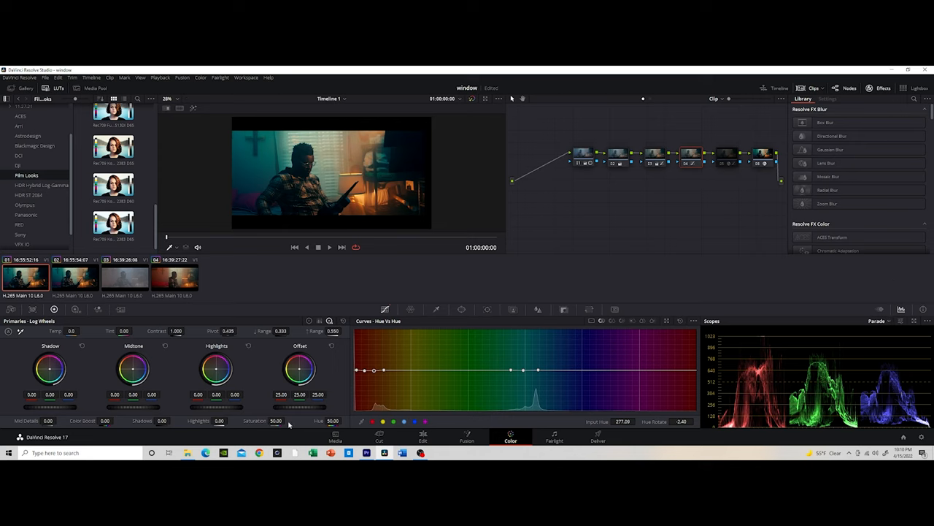
mouse_move(368, 373)
type("55")
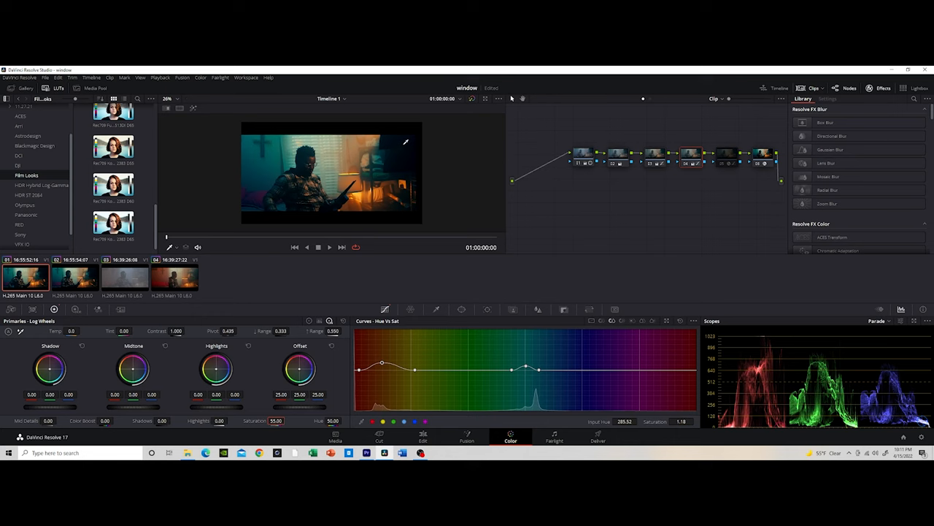
left_click(58, 77)
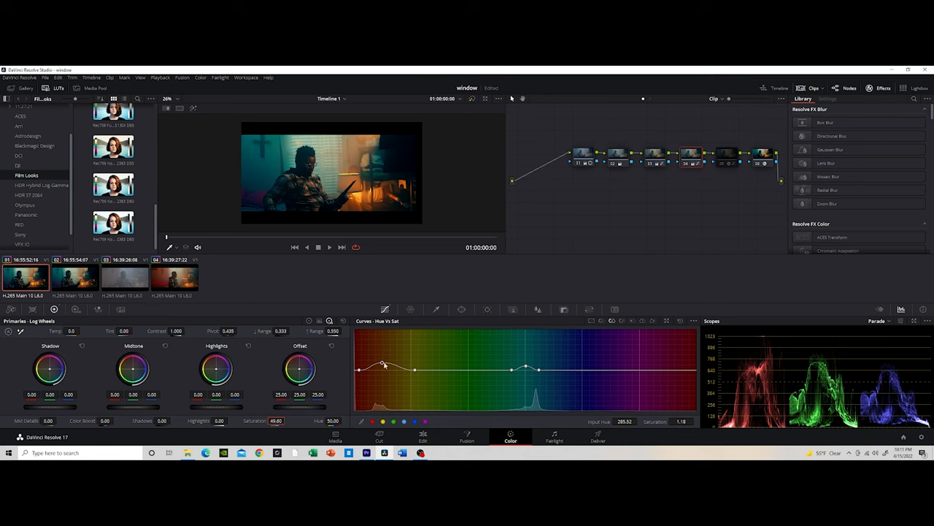
left_click_drag(383, 365, 383, 362)
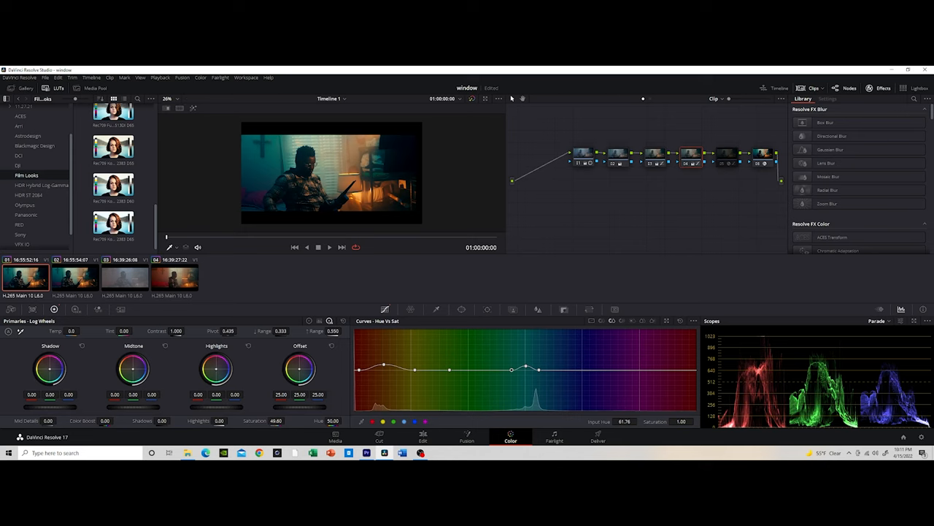
mouse_move(727, 263)
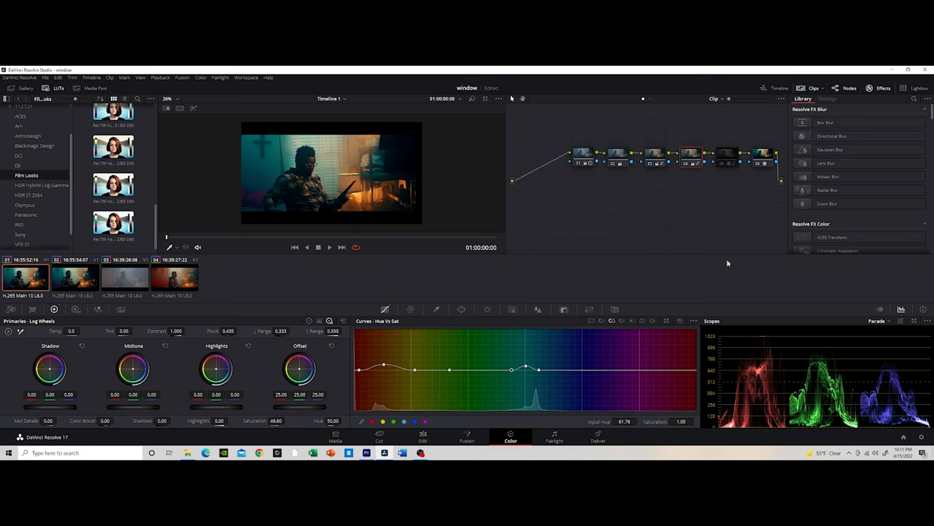
- View the flat Hue vs Lum curve, glance at Sat vs Sat, and settle back on Hue vs Lum
left_click(620, 321)
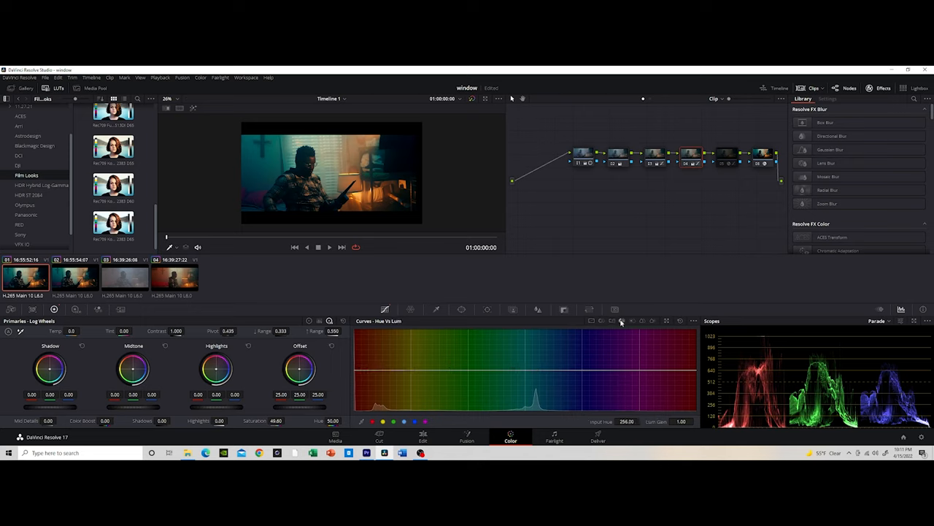
left_click(642, 321)
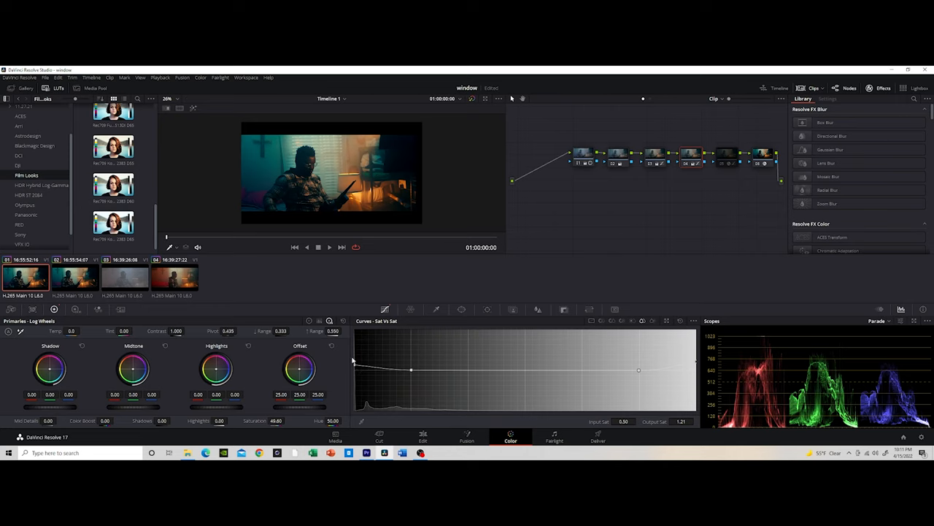
mouse_move(651, 324)
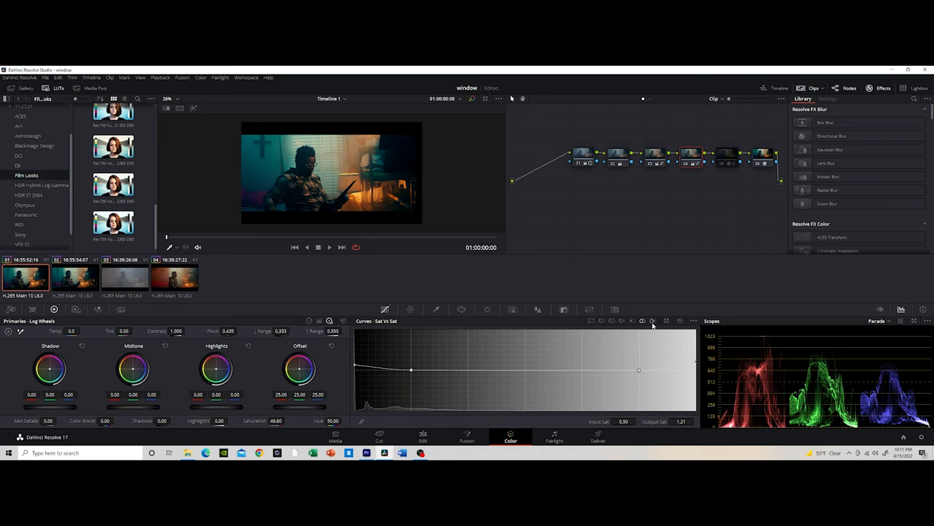
left_click(622, 322)
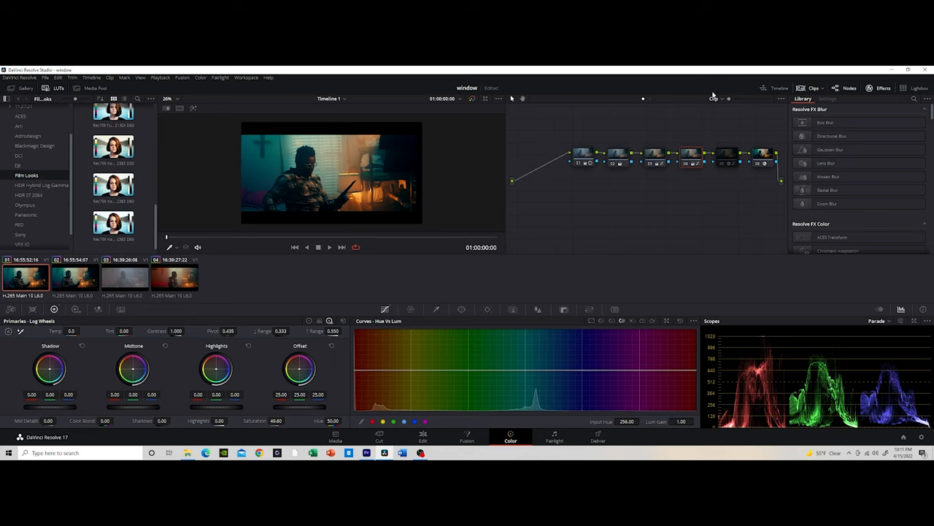
mouse_move(709, 111)
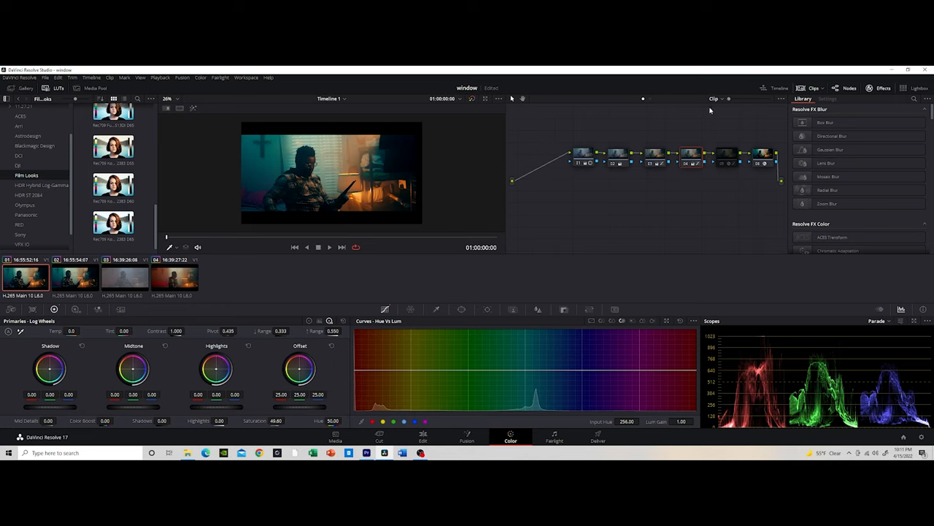
mouse_move(698, 225)
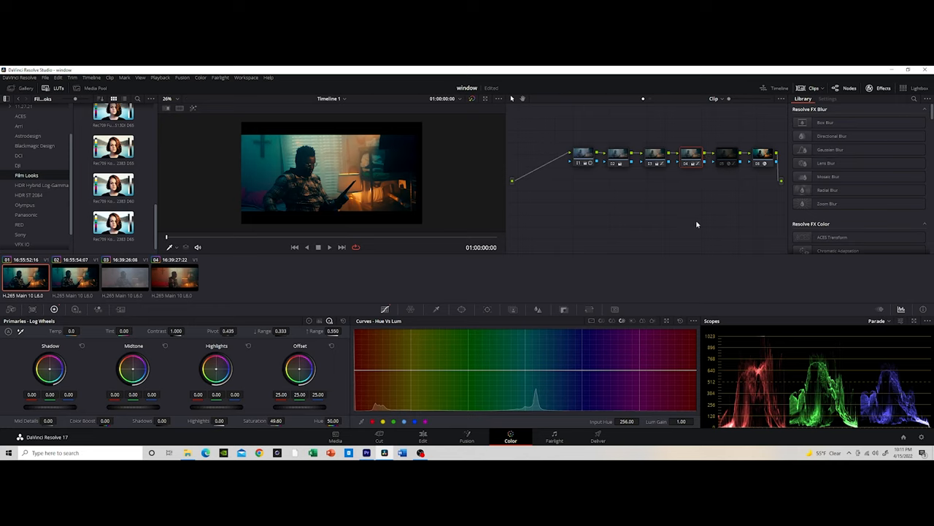